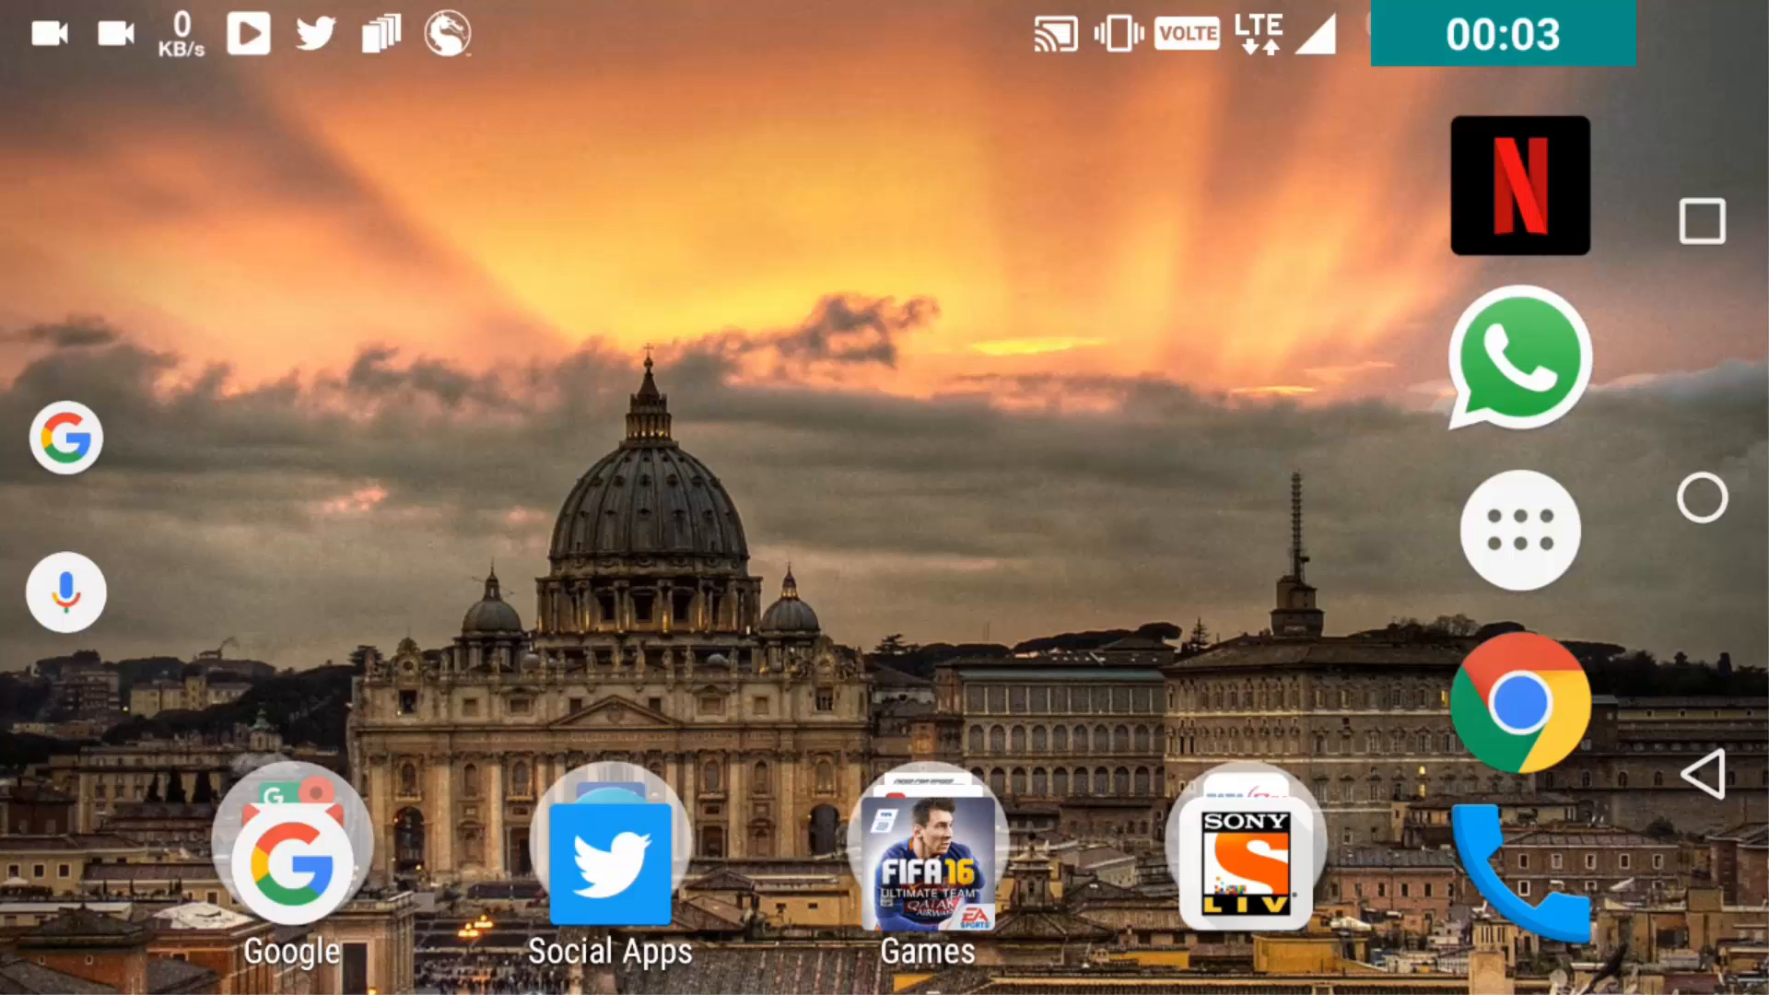
# Pull down the notification shade to reach the Wi-Fi quick-settings tile
pyautogui.moveTo(881, 11); pyautogui.dragTo(881, 452)
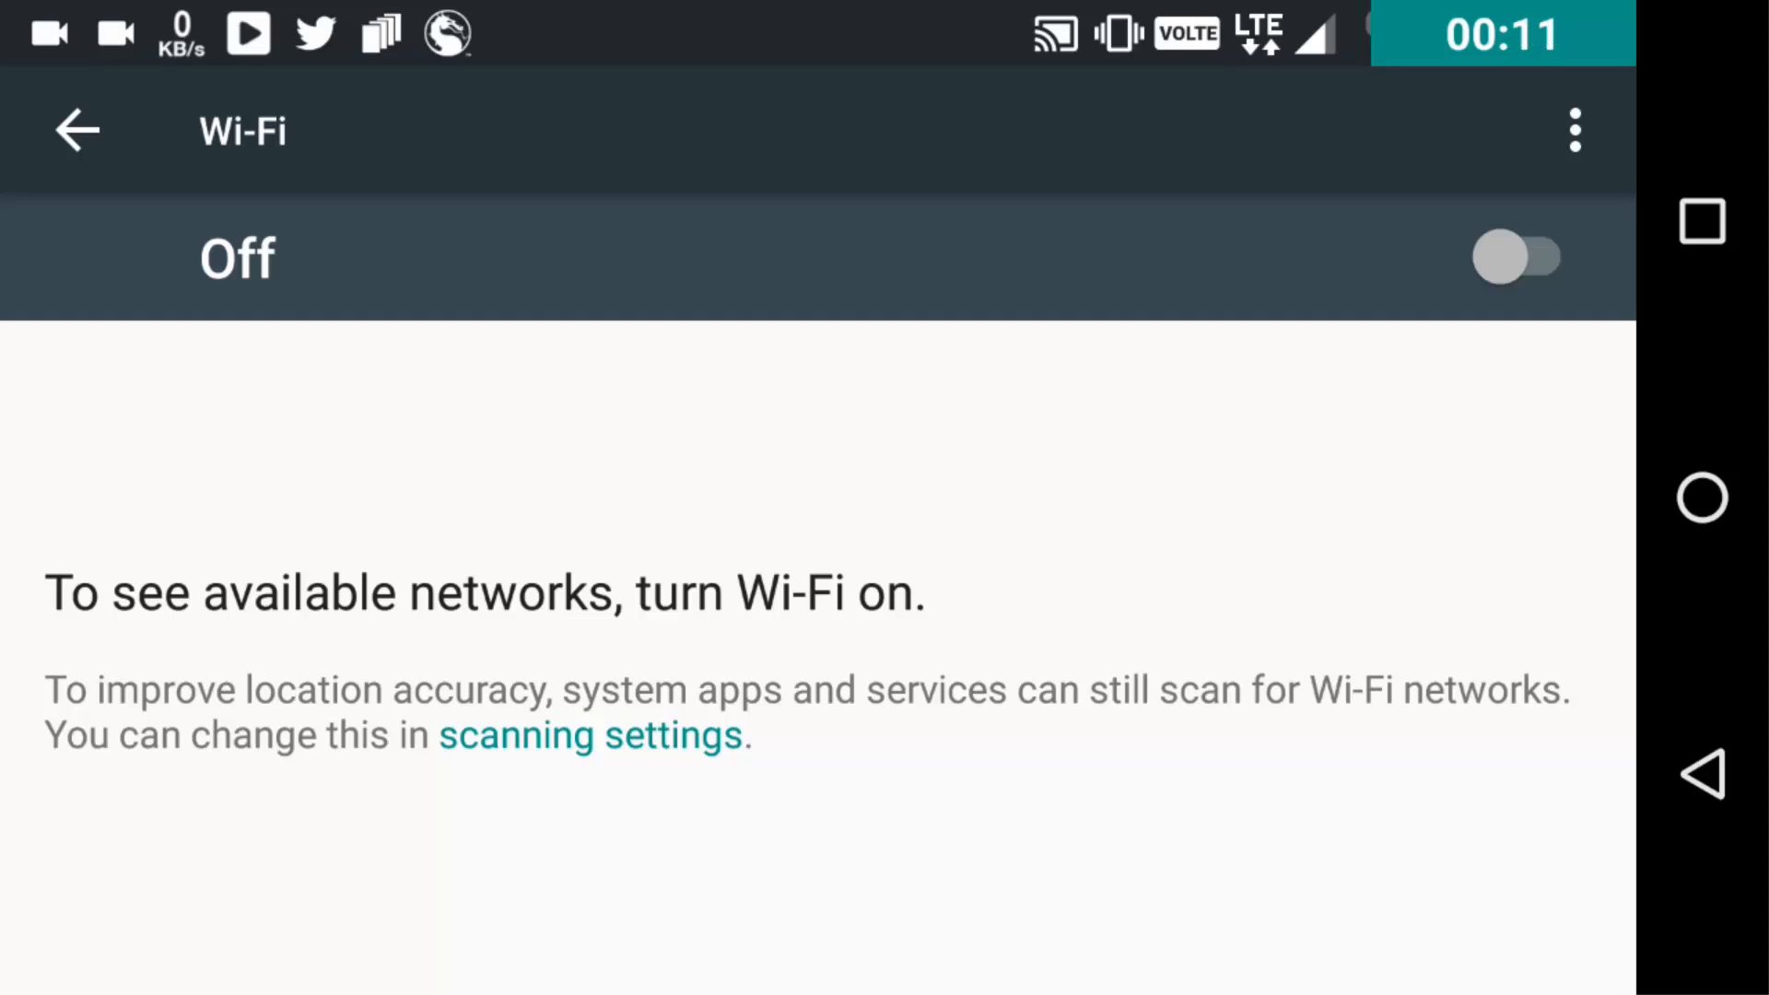
# In Advanced Wi-Fi settings, set 'Keep Wi-Fi on during sleep' to Never
pyautogui.click(1574, 129)
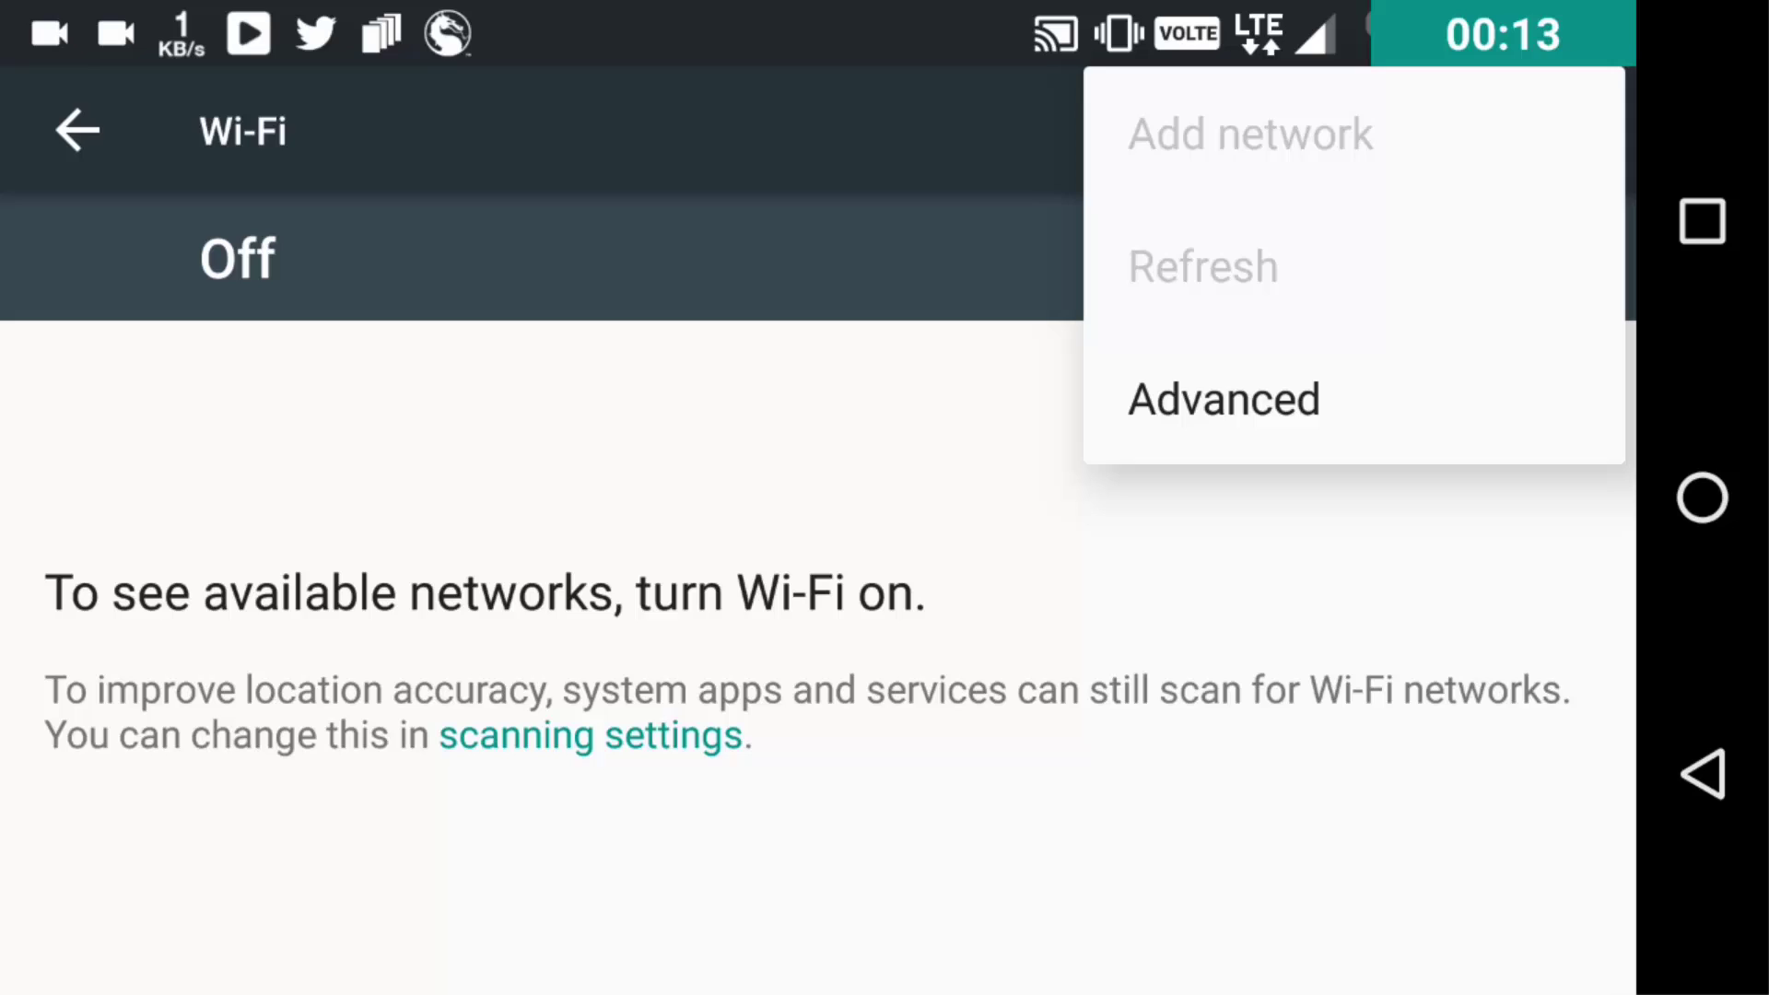
pyautogui.click(1224, 398)
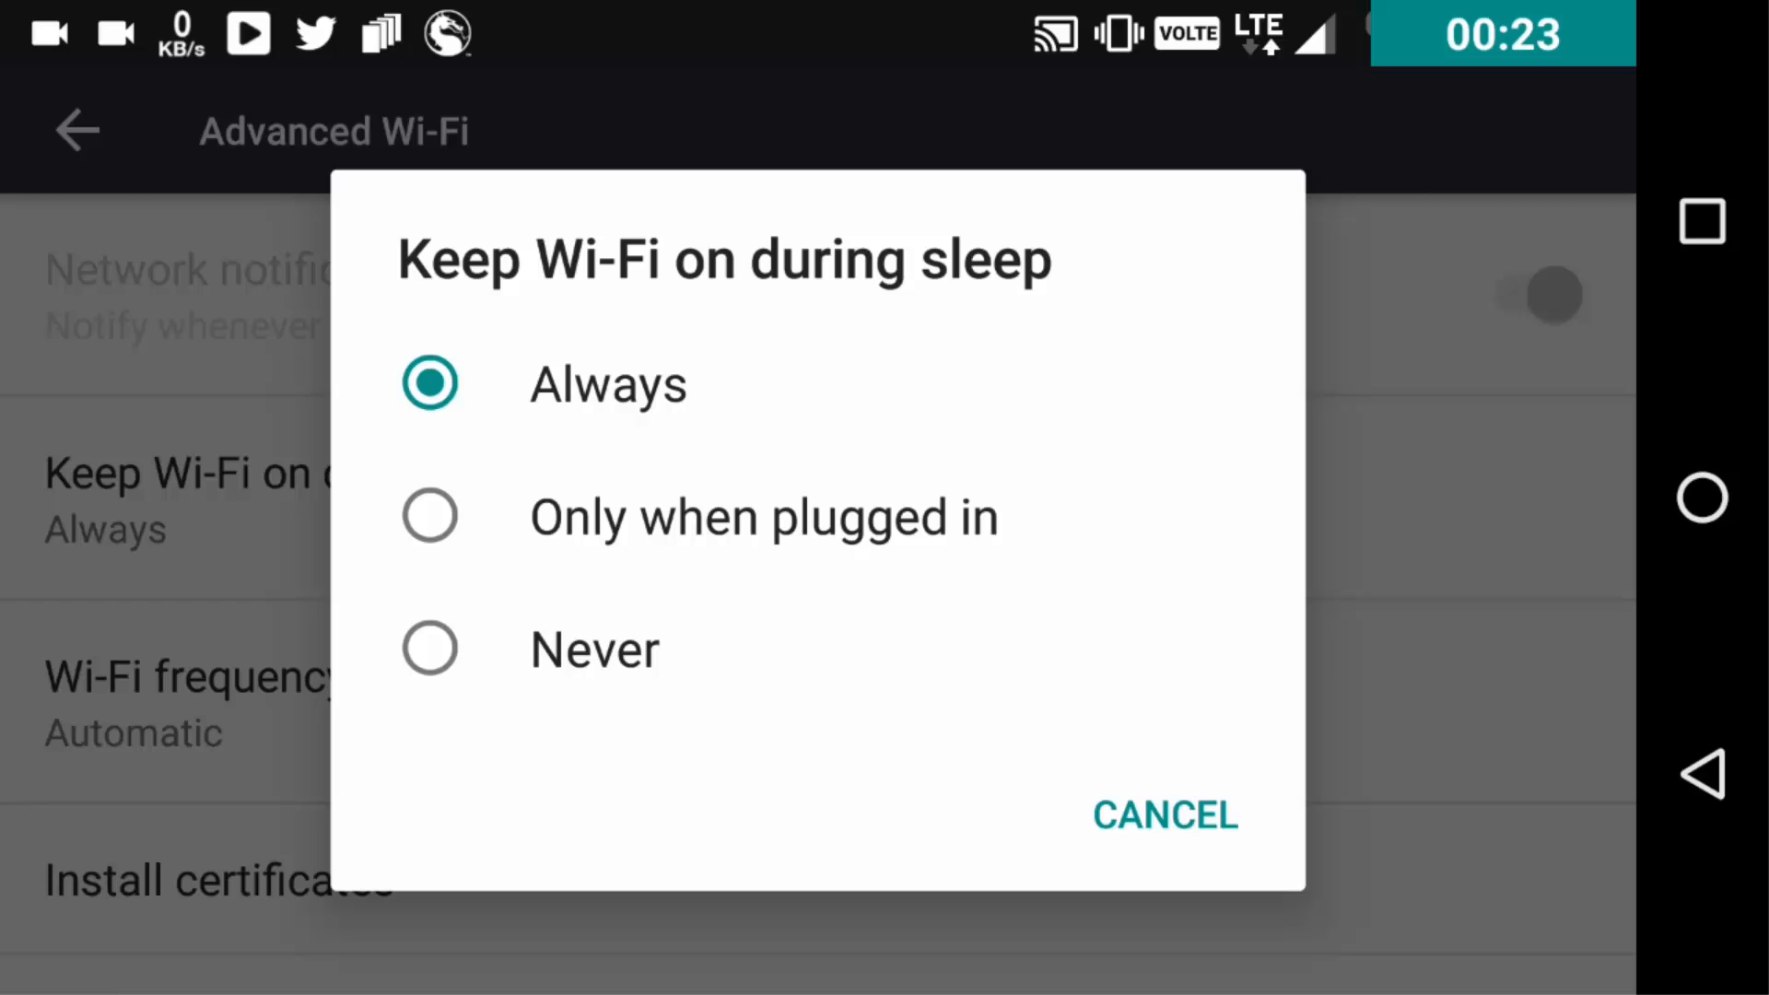
pyautogui.click(429, 649)
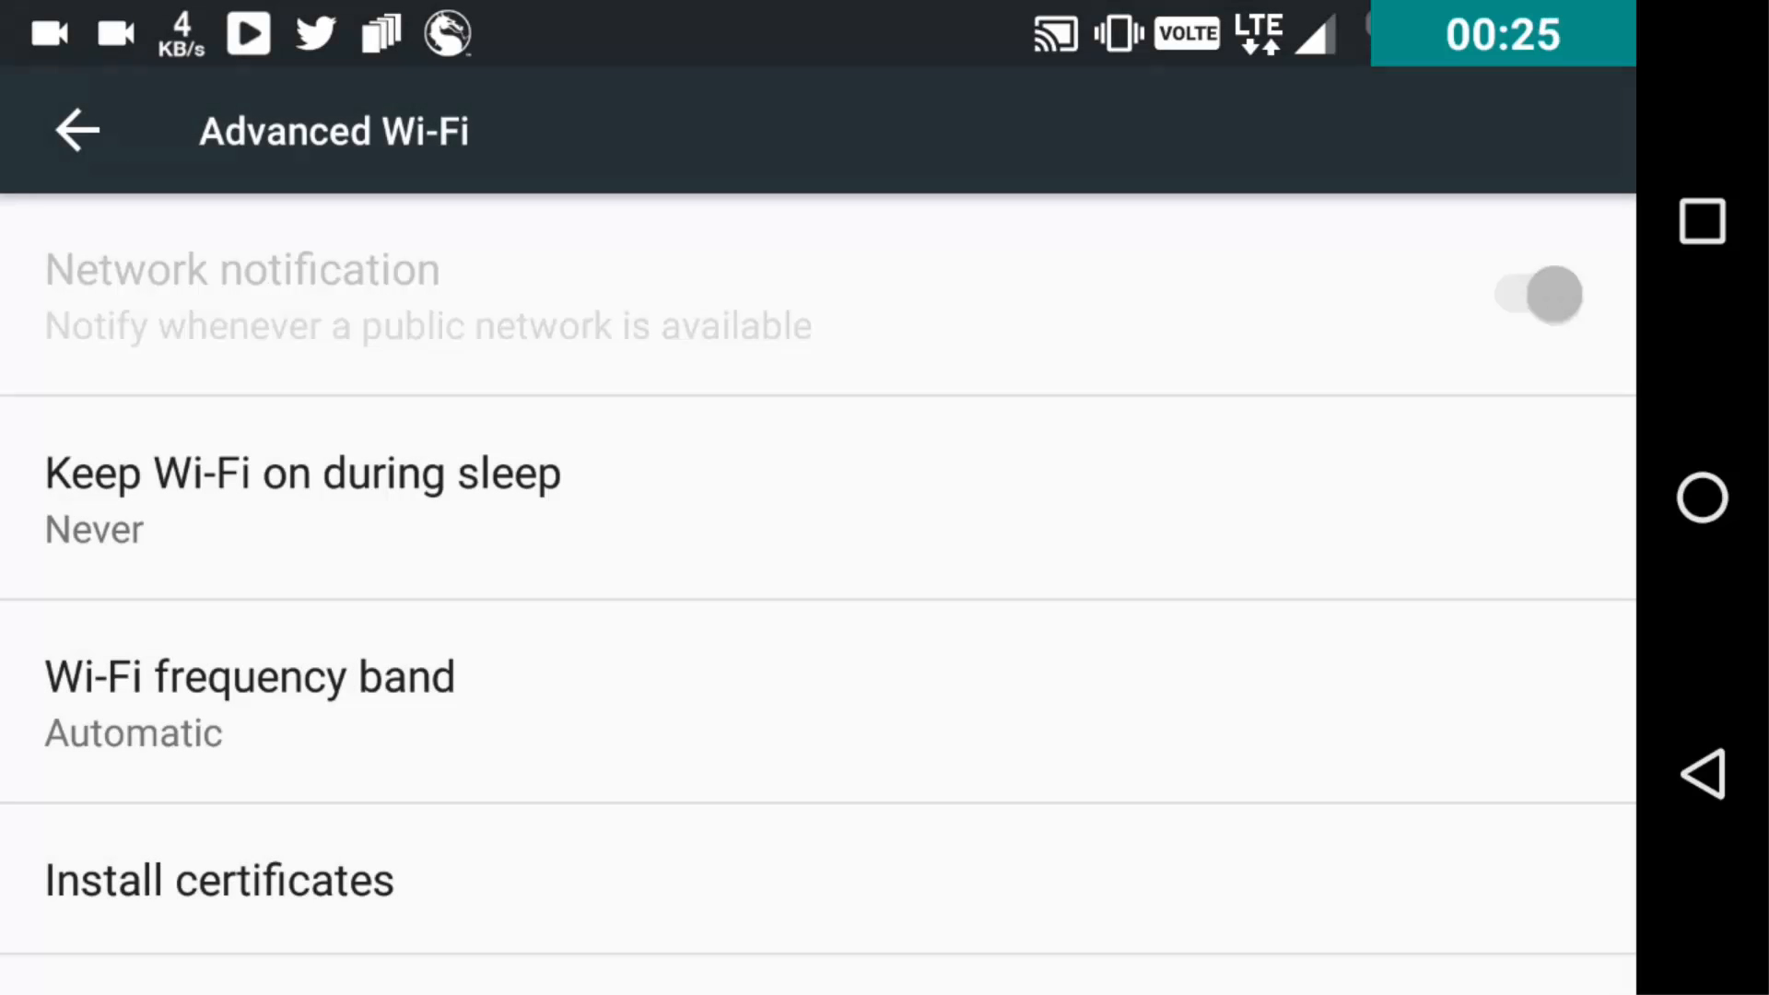